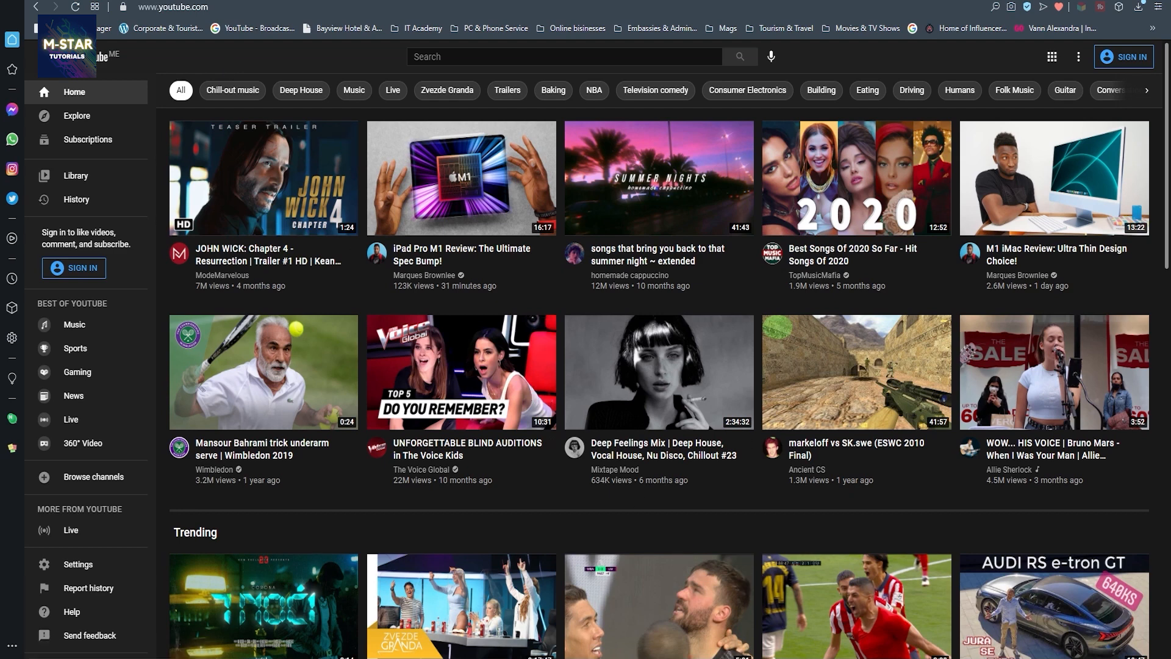
- Launch Device Manager via Win+X and select the Realtek PCIe GbE Family Controller under Network adapters
{"action": "key", "text": "Win+x"}
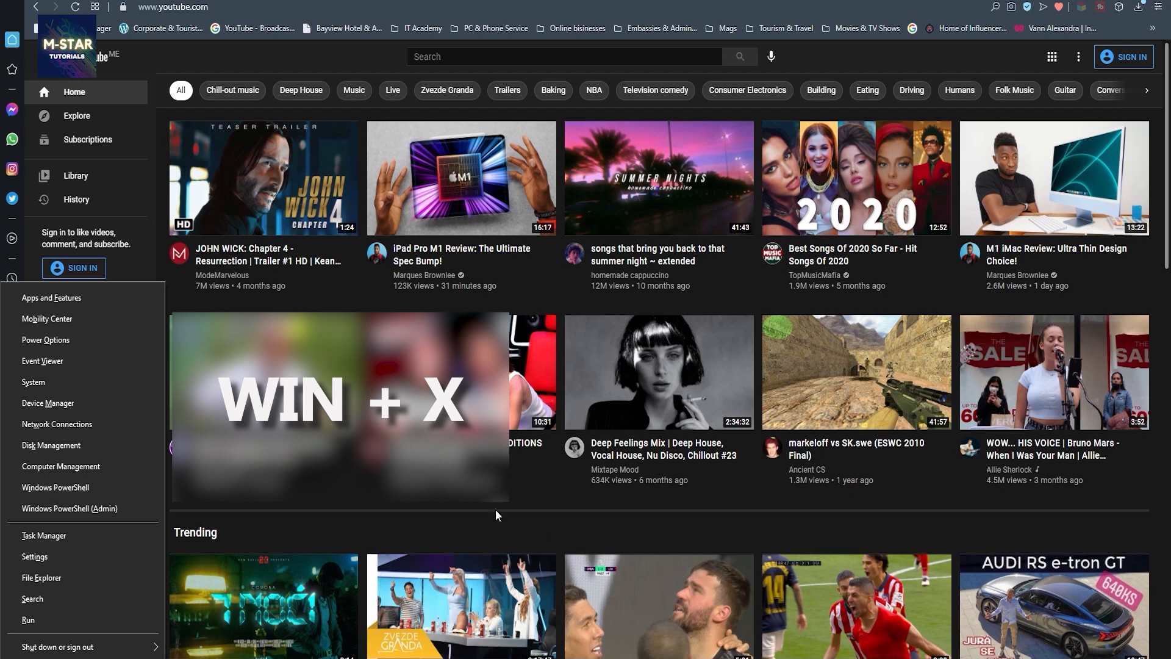
{"action": "mouse_move", "coordinate": [74, 440]}
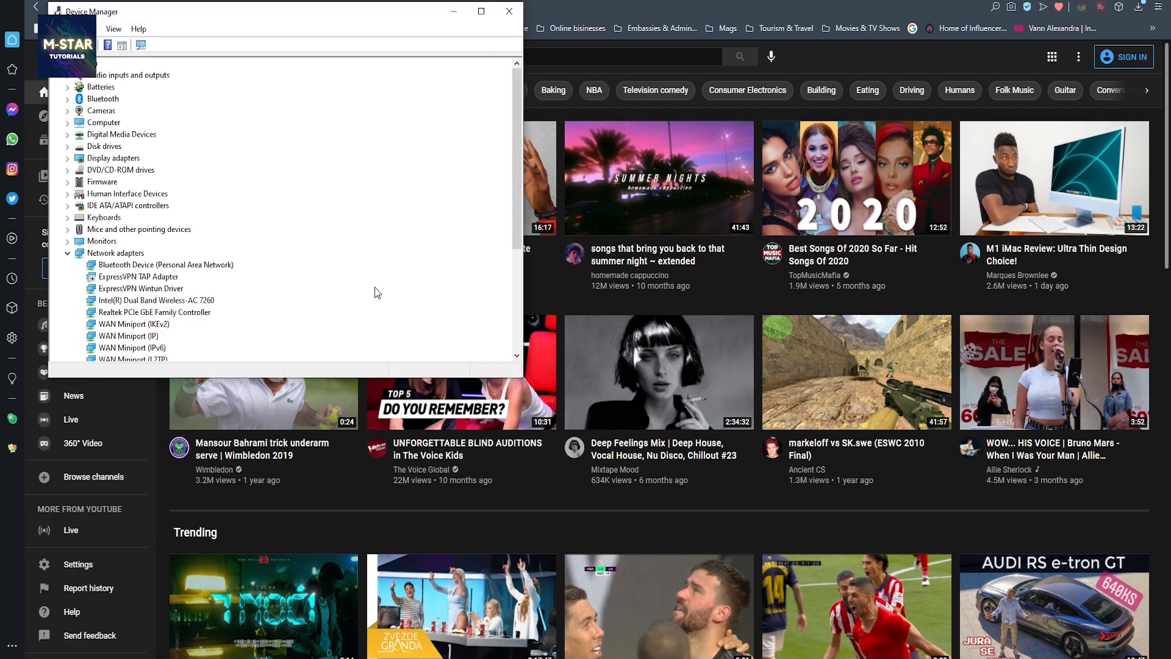
{"action": "left_click", "coordinate": [155, 311]}
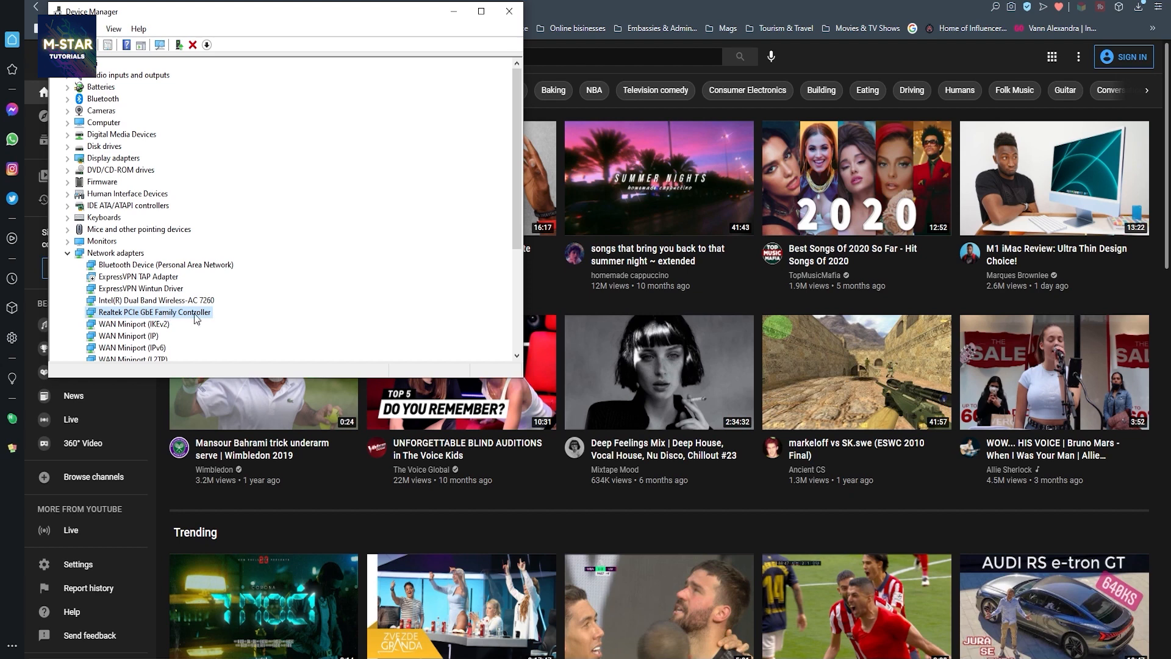
- Set the Realtek adapter's Network Address to HFDS93KJF0DM in its Advanced properties and confirm
{"action": "double_click", "coordinate": [153, 311]}
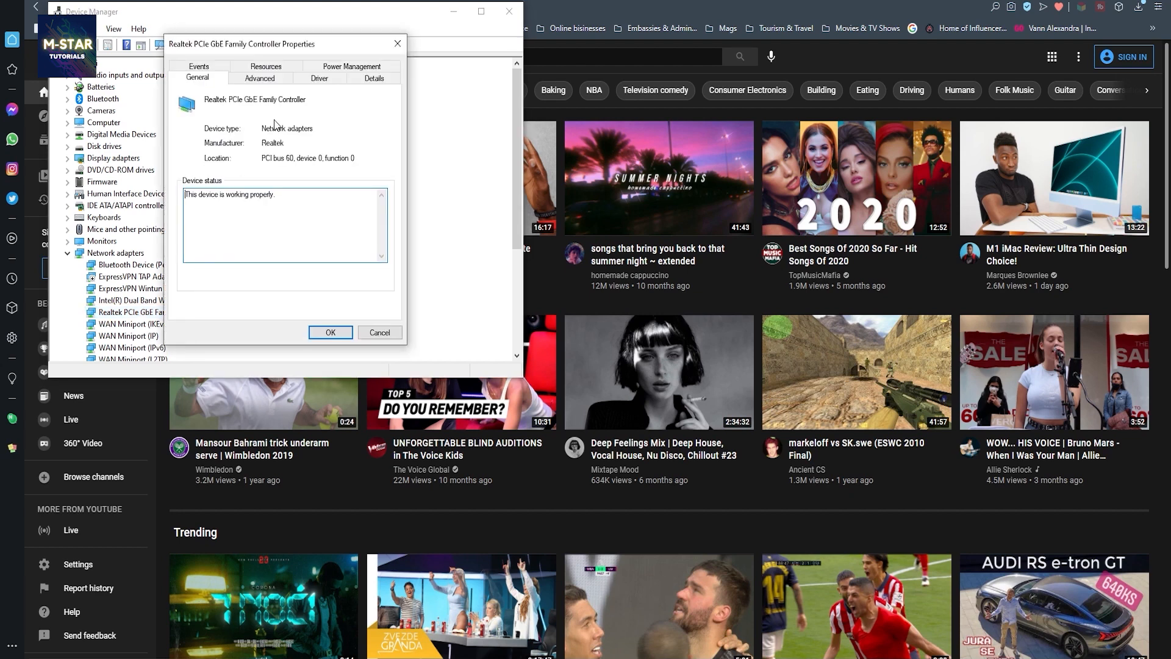
{"action": "left_click", "coordinate": [259, 78]}
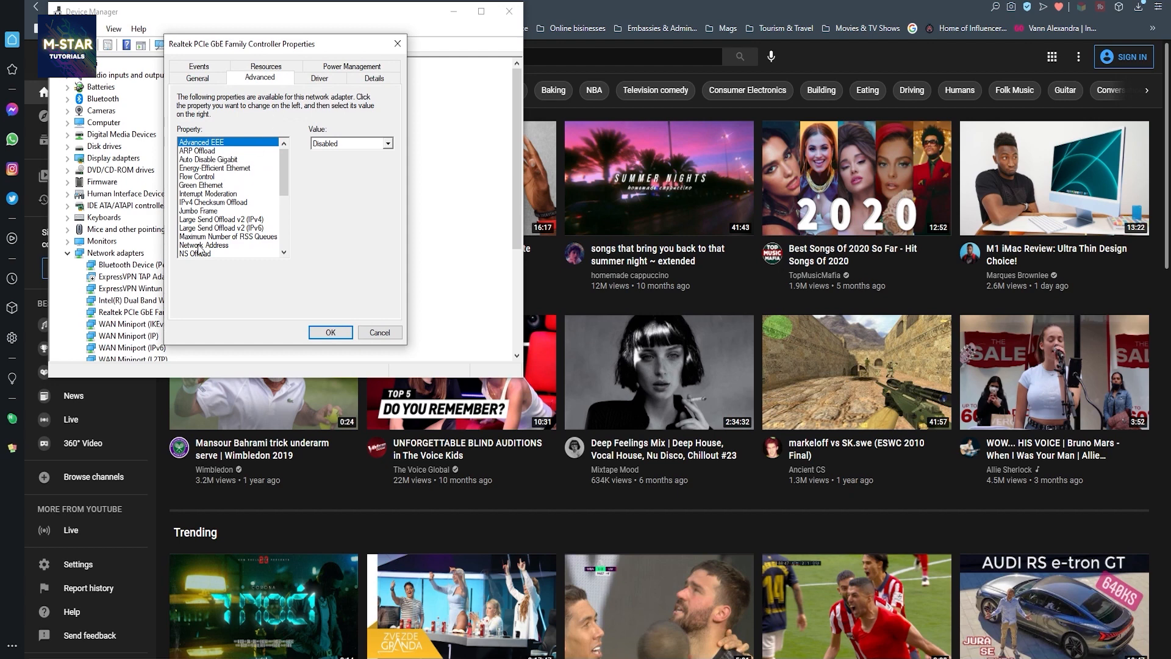
{"action": "left_click", "coordinate": [205, 245]}
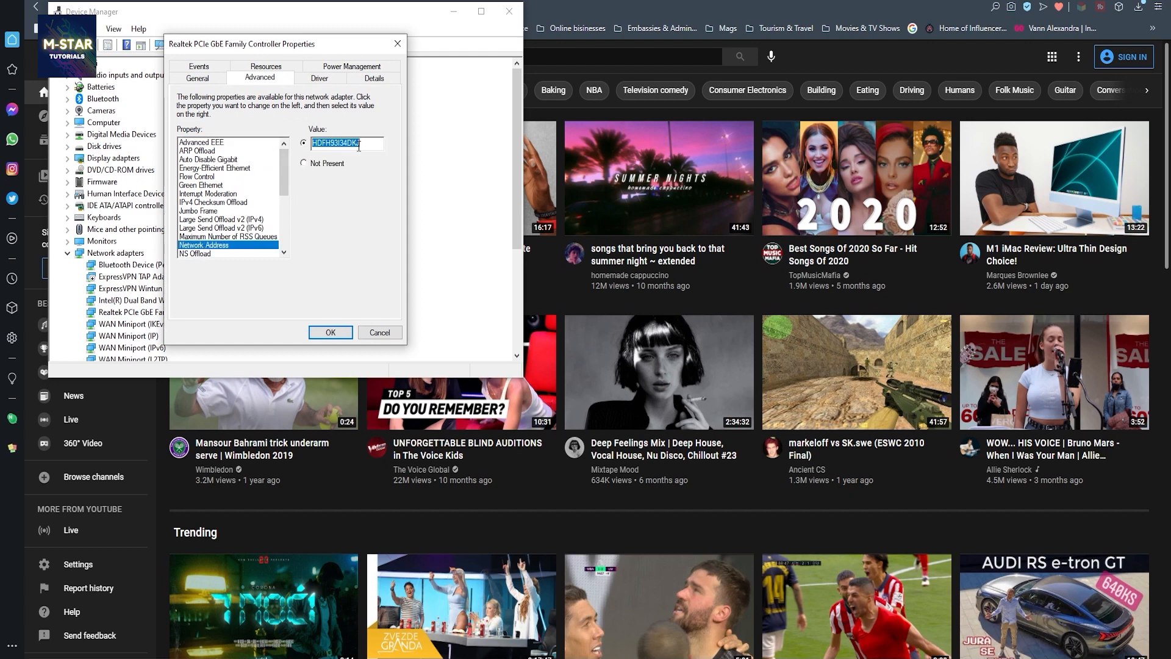
{"action": "type", "text": "HFDS93KJF0DM"}
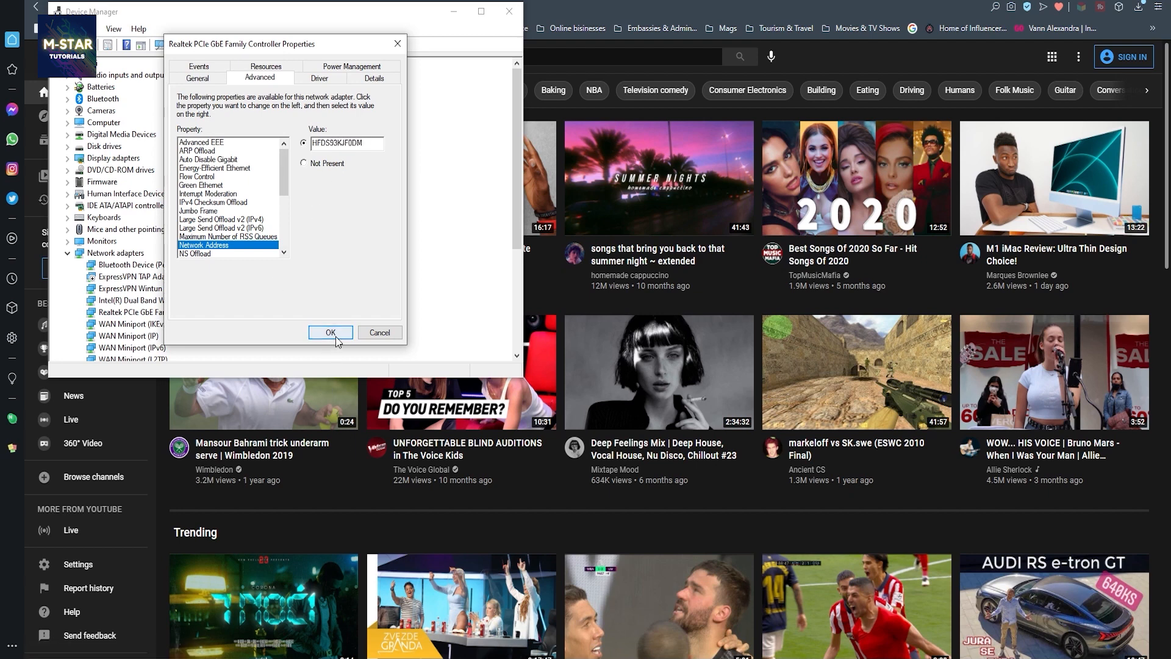
{"action": "left_click", "coordinate": [331, 332]}
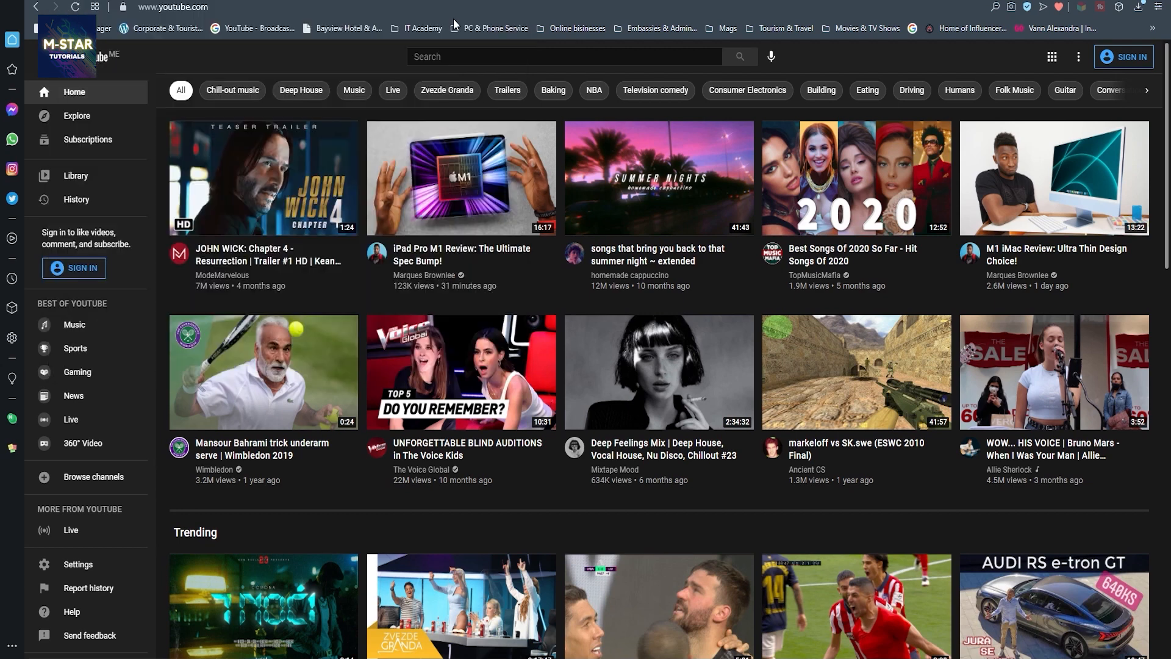
{"action": "mouse_move", "coordinate": [607, 24]}
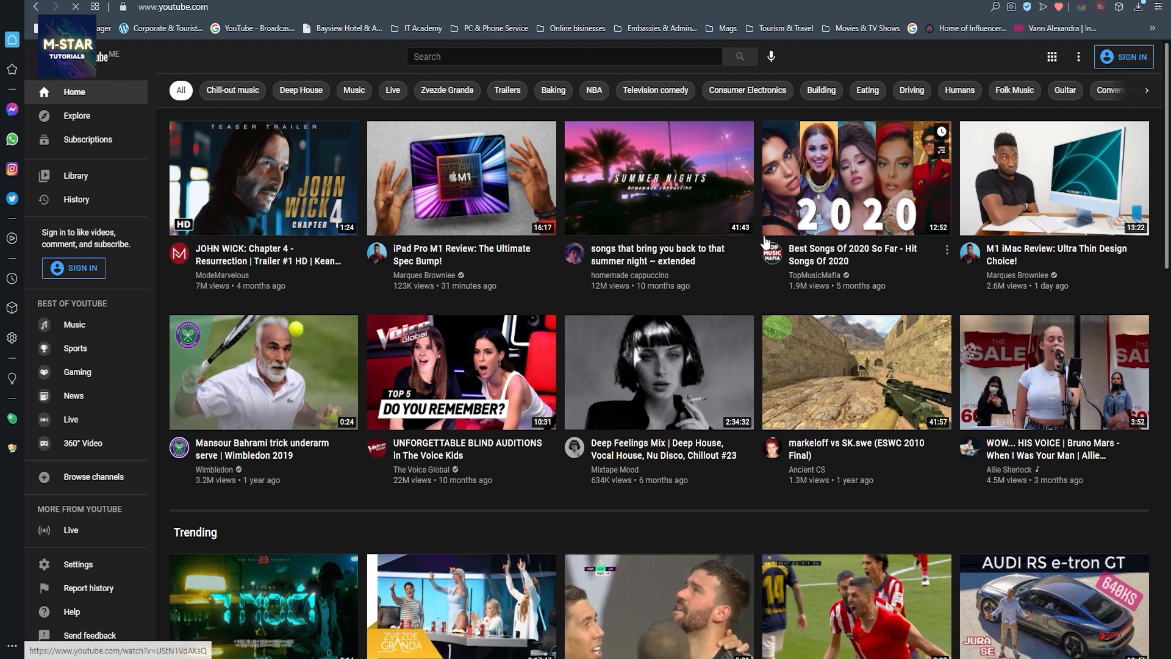
{"action": "left_click", "coordinate": [1123, 57]}
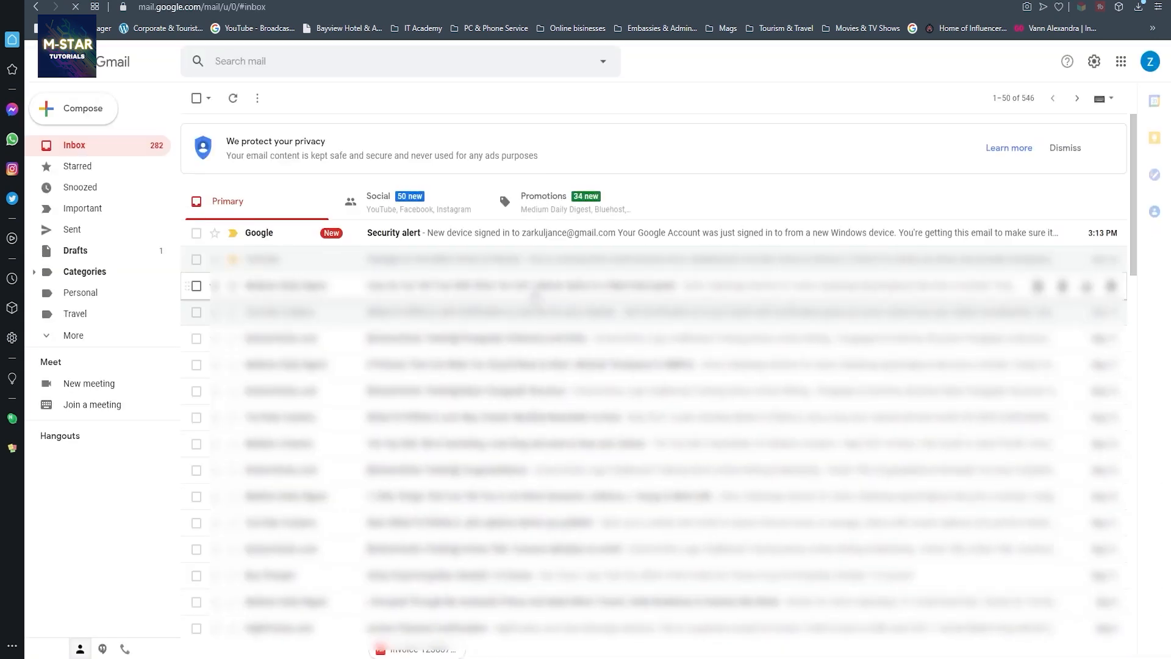
{"action": "mouse_move", "coordinate": [436, 238]}
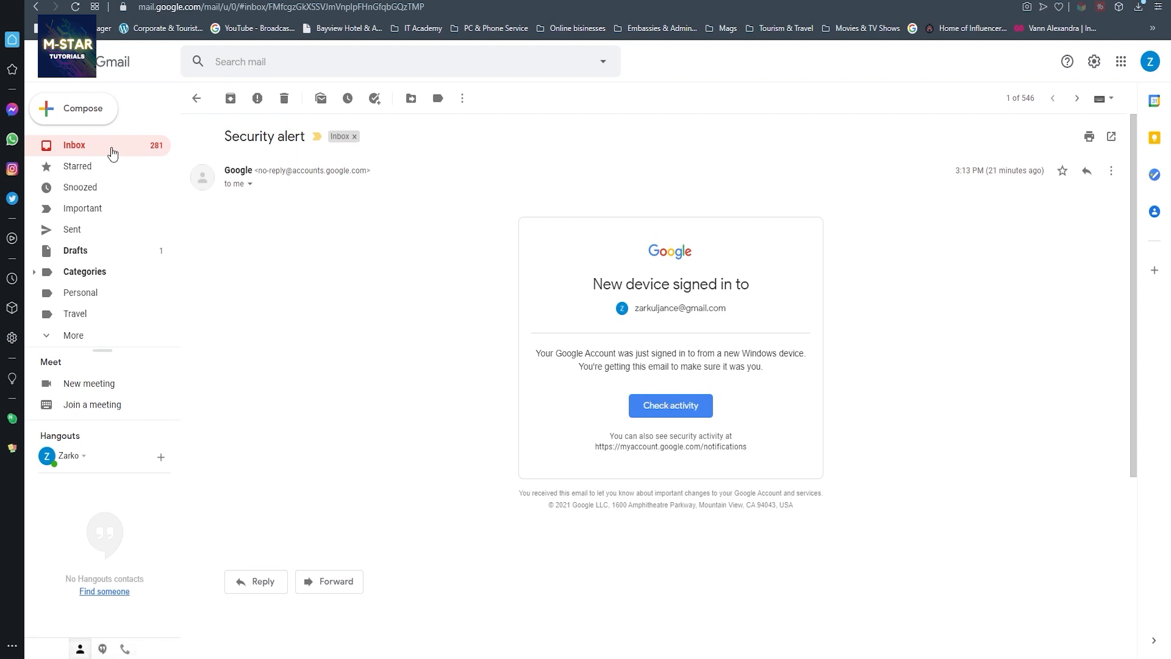
{"action": "mouse_move", "coordinate": [112, 154]}
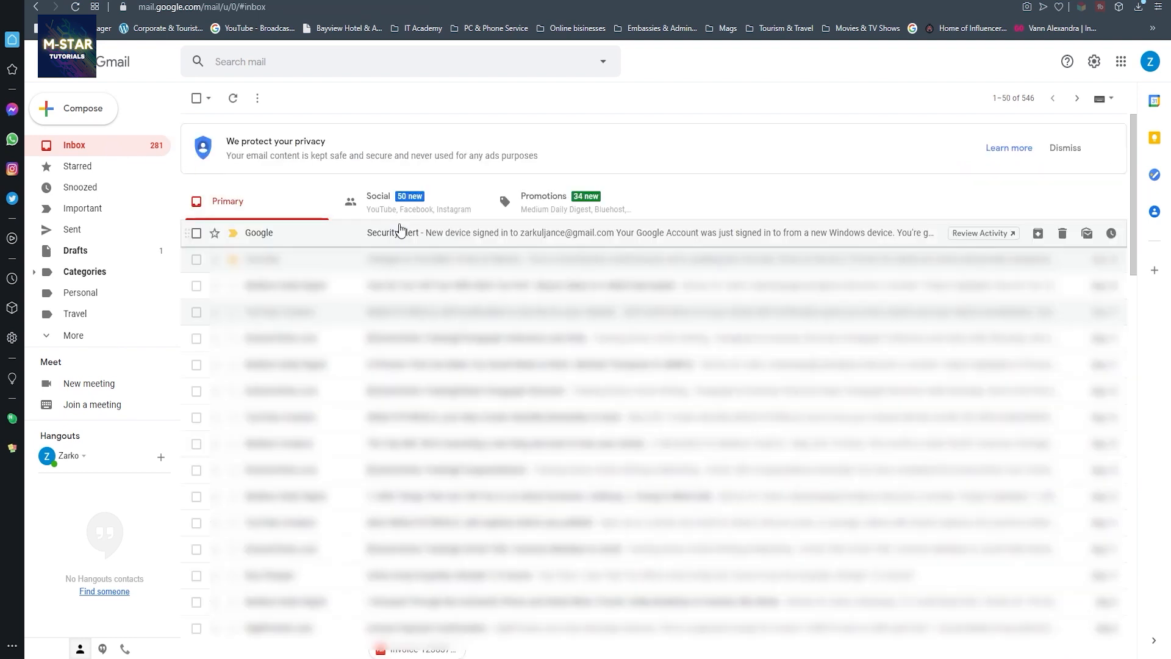
{"action": "mouse_move", "coordinate": [658, 112]}
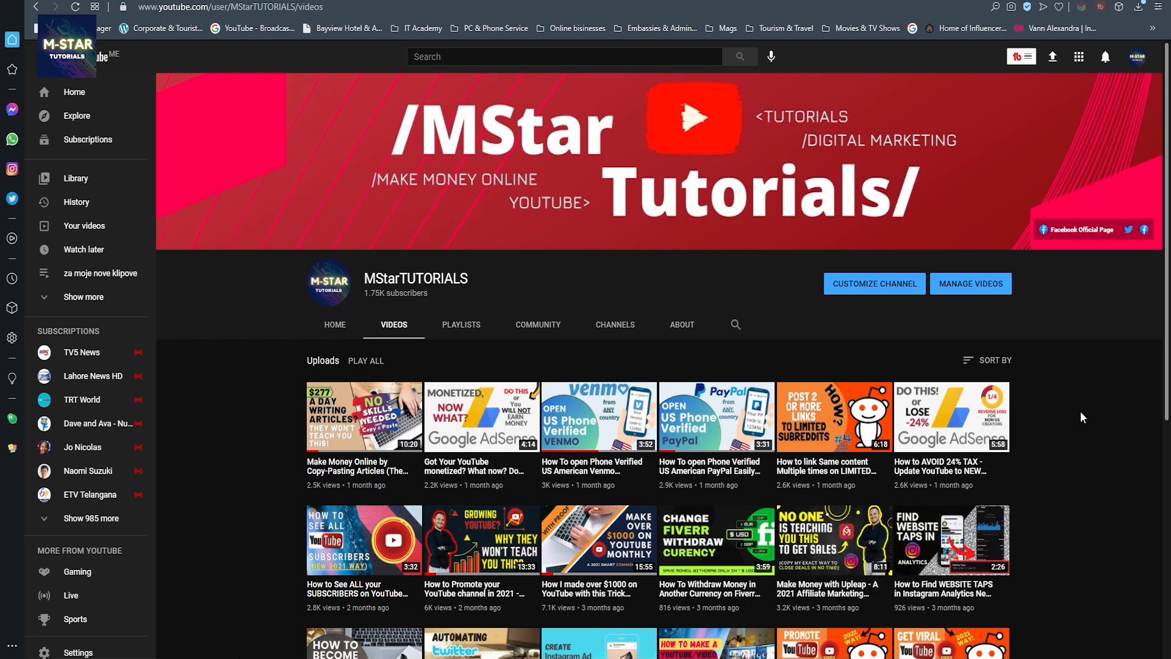
{"action": "scroll", "scroll_direction": "down", "scroll_amount": 3}
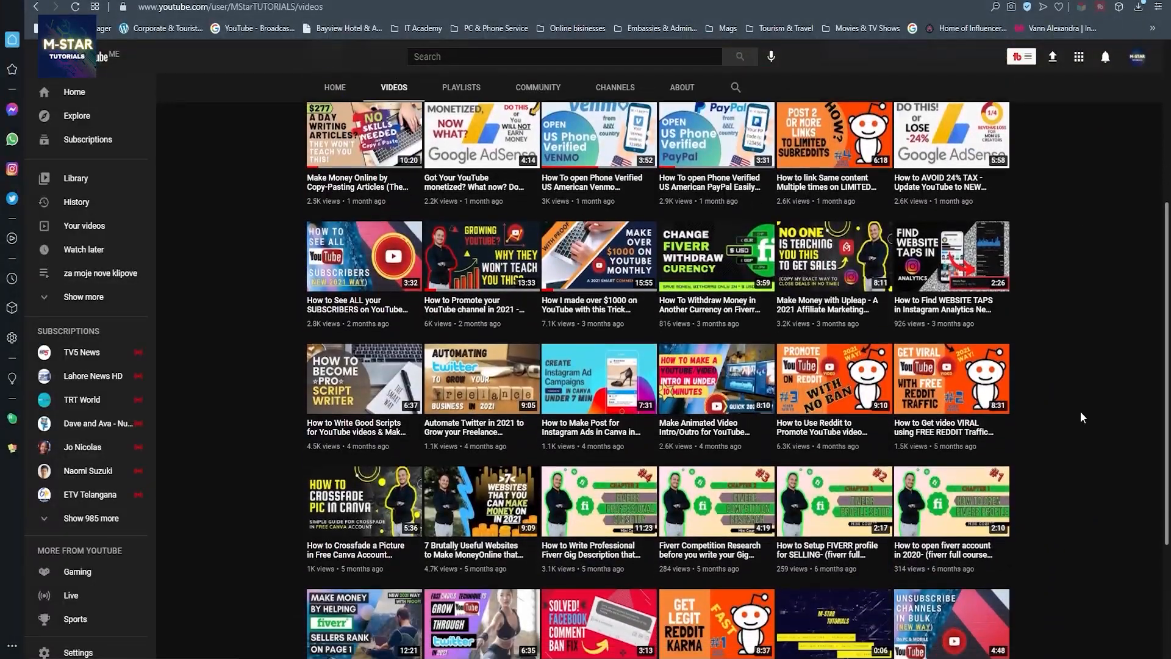
{"action": "scroll", "scroll_direction": "down", "scroll_amount": 3}
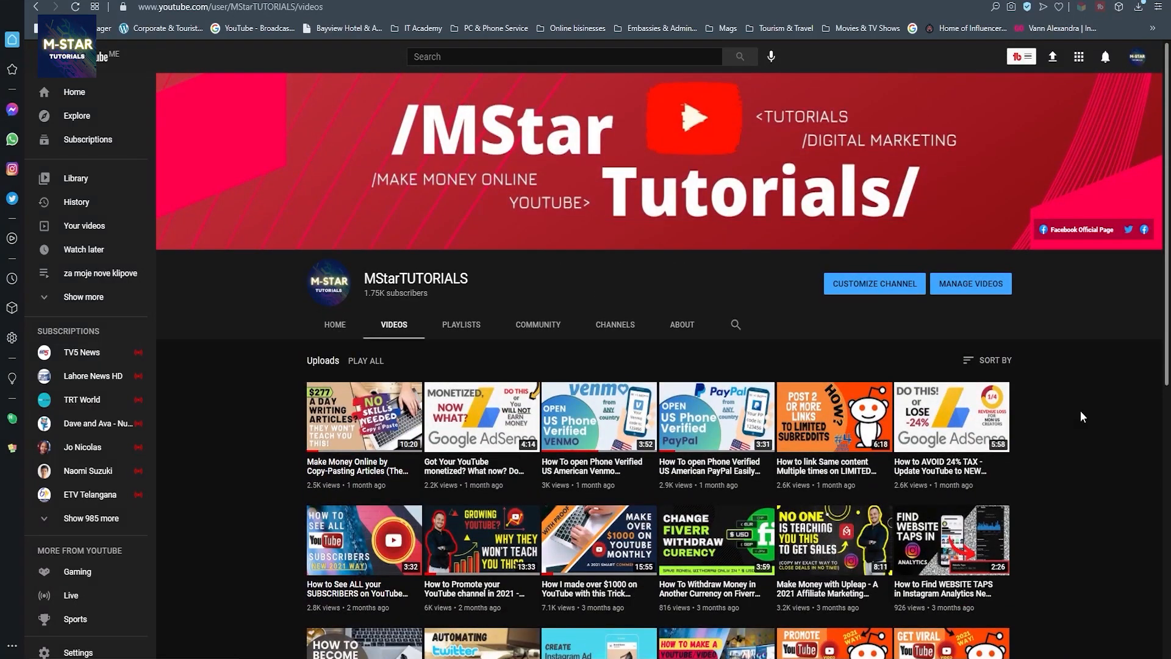
{"action": "scroll", "scroll_direction": "down", "scroll_amount": 3}
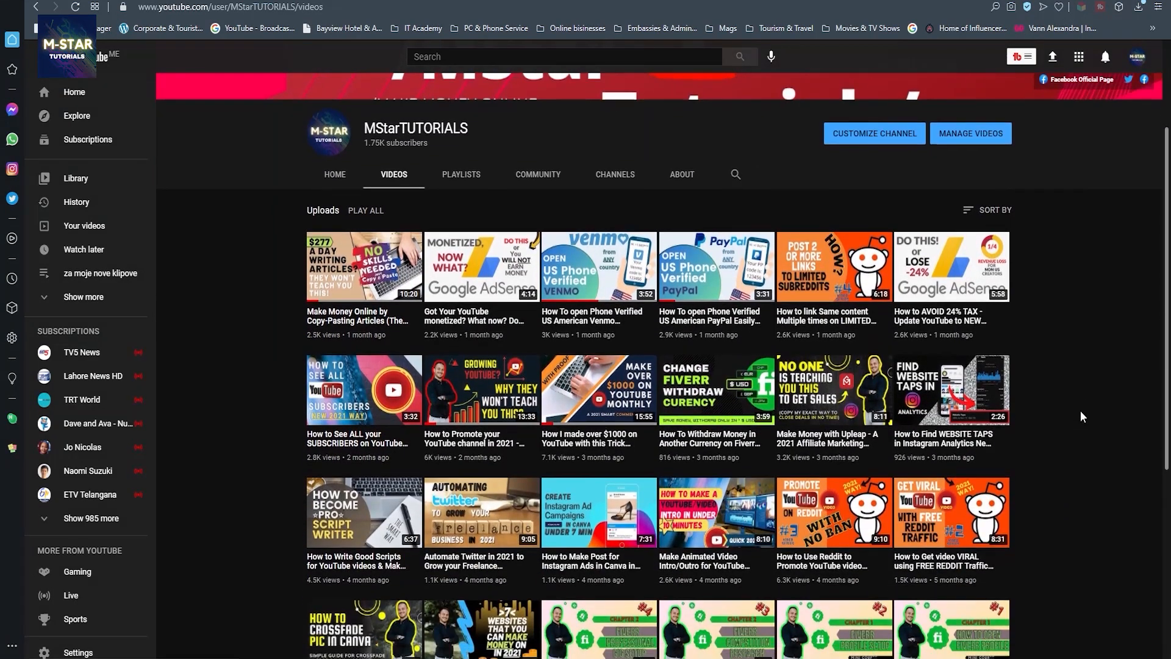
{"action": "scroll", "scroll_direction": "down", "scroll_amount": 3}
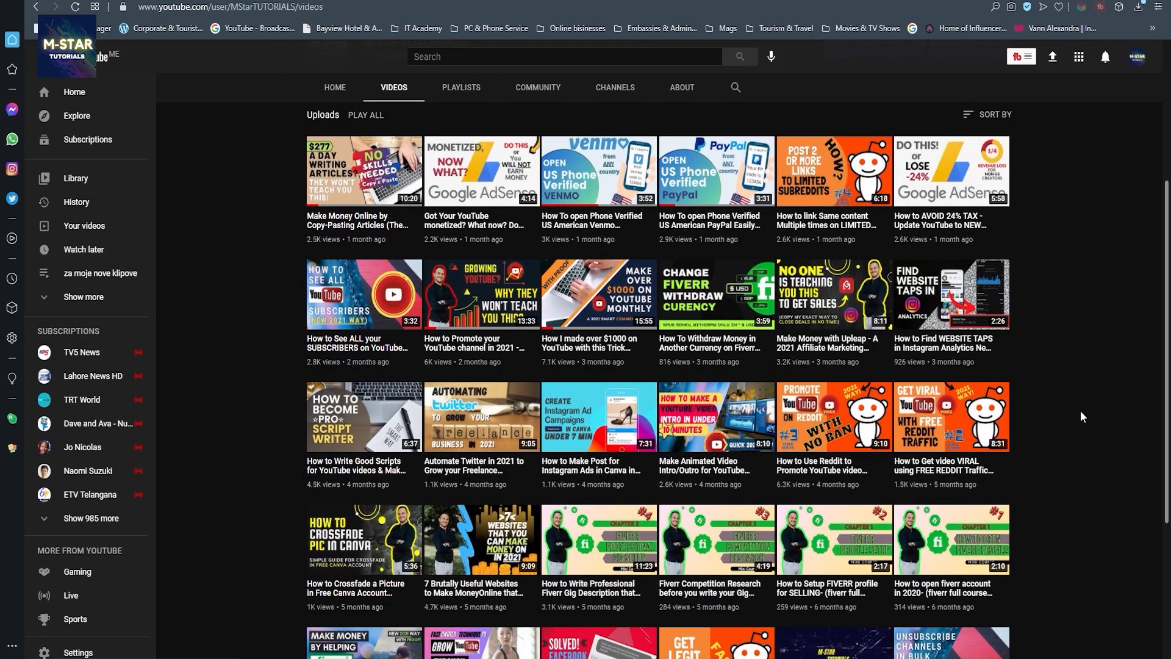
{"action": "mouse_move", "coordinate": [1061, 406]}
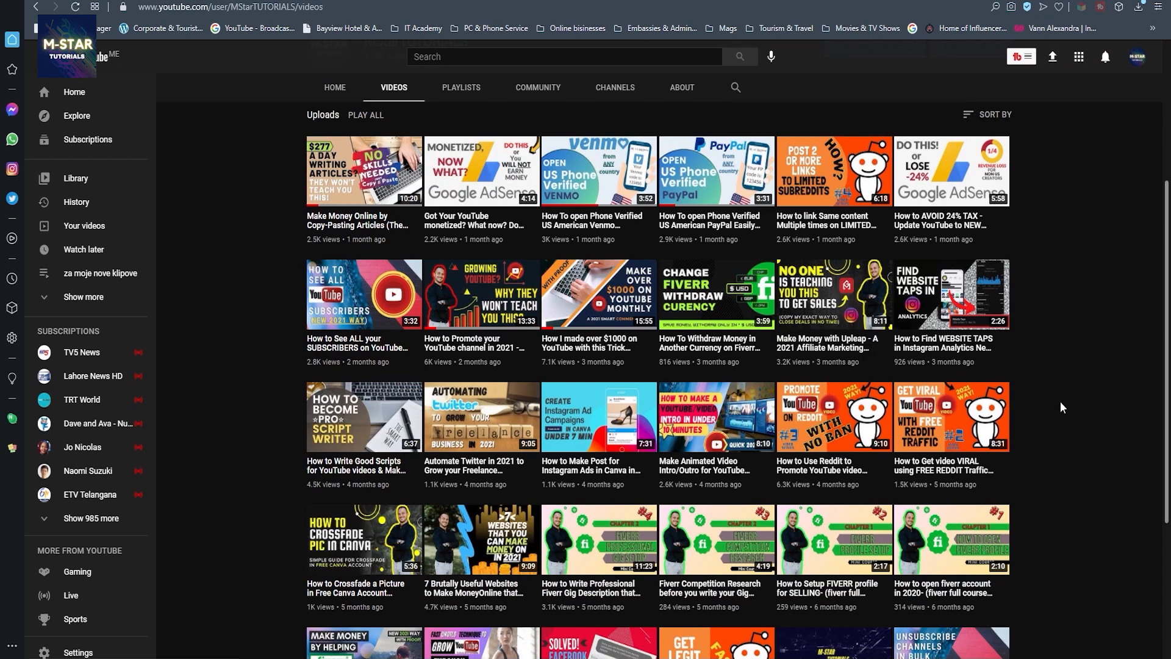
{"action": "scroll", "scroll_direction": "down", "scroll_amount": 3}
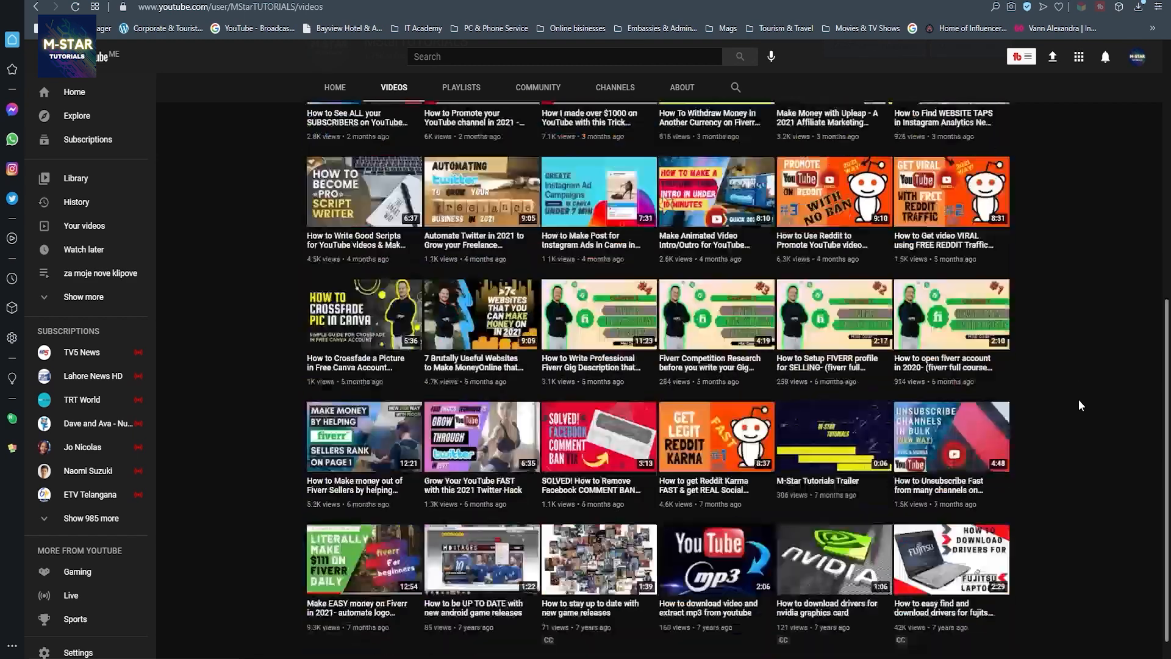